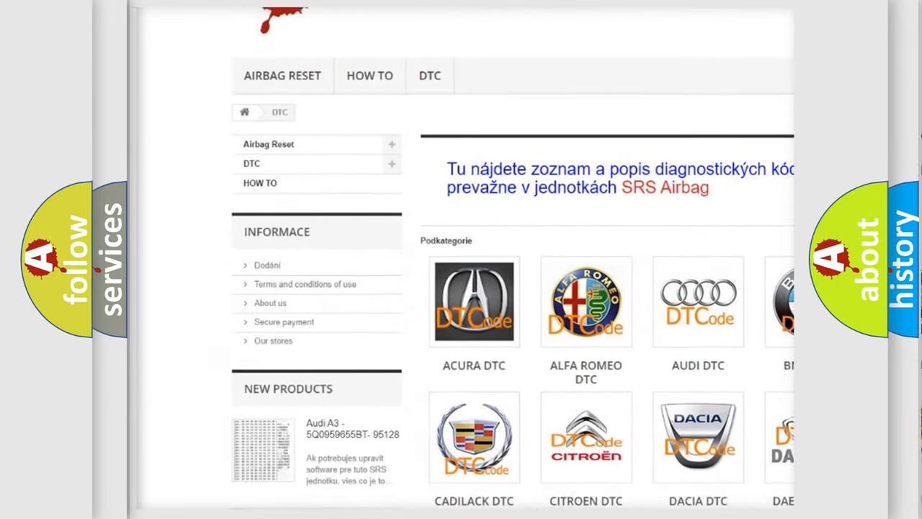
Scroll past the brand logos to the list of B1B through B22 codes
scroll("down", 3)
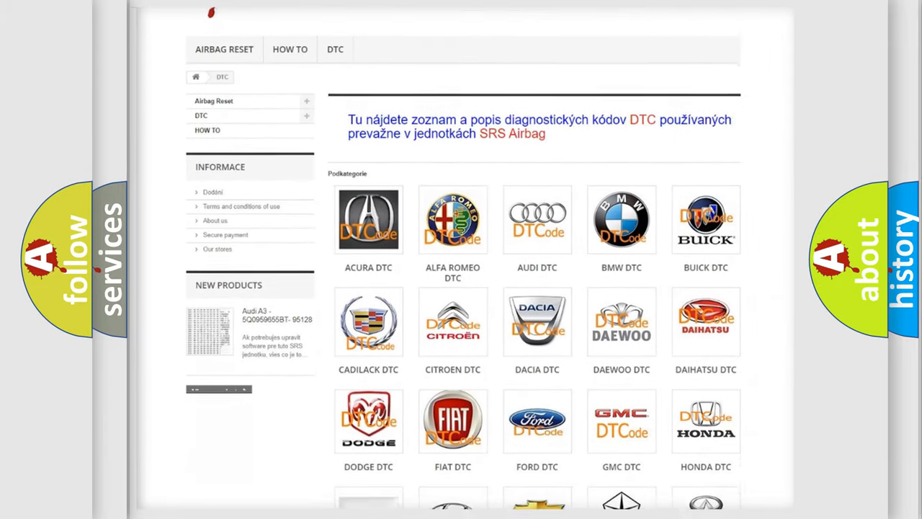
scroll("down", 3)
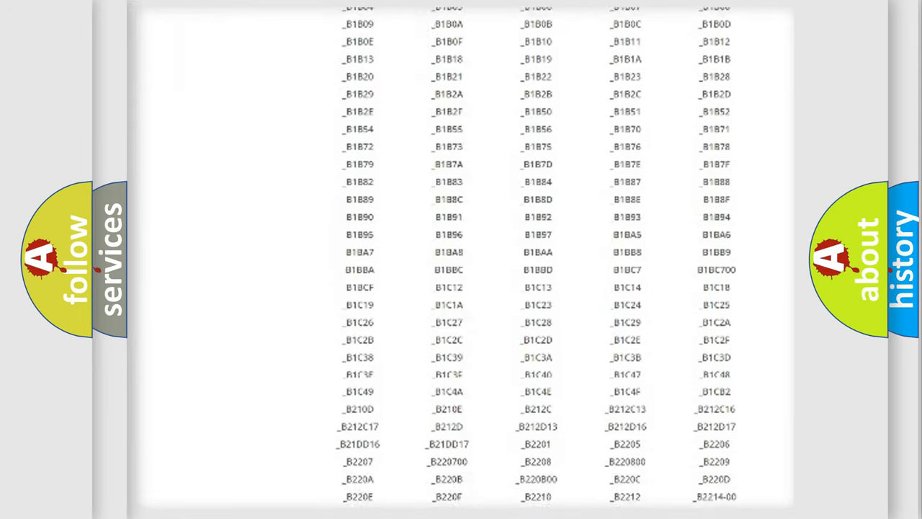
scroll("down", 3)
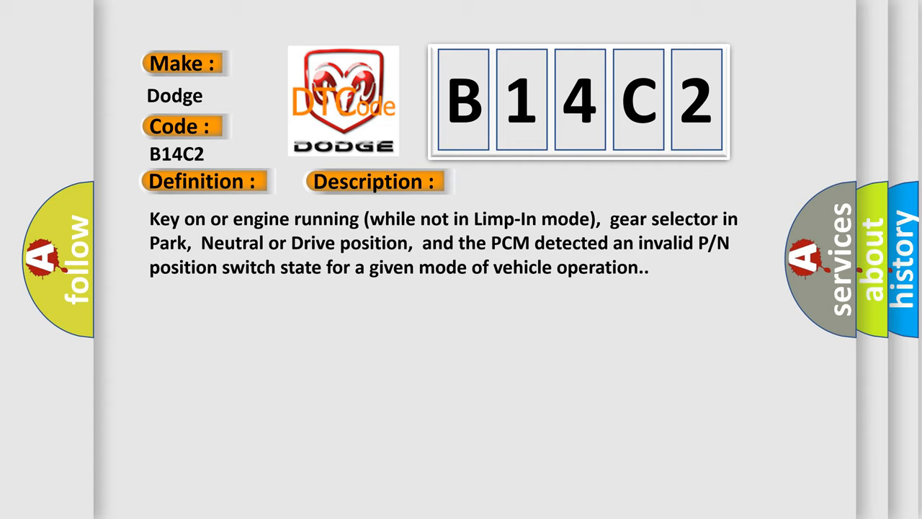
Reveal the Cause section listing open or shorted P/N switch circuits through a failed PCM
left_click(528, 181)
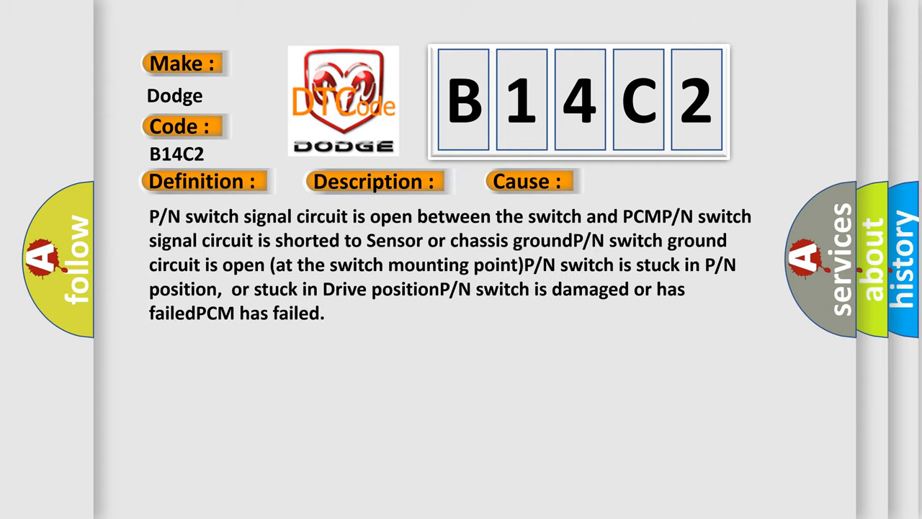